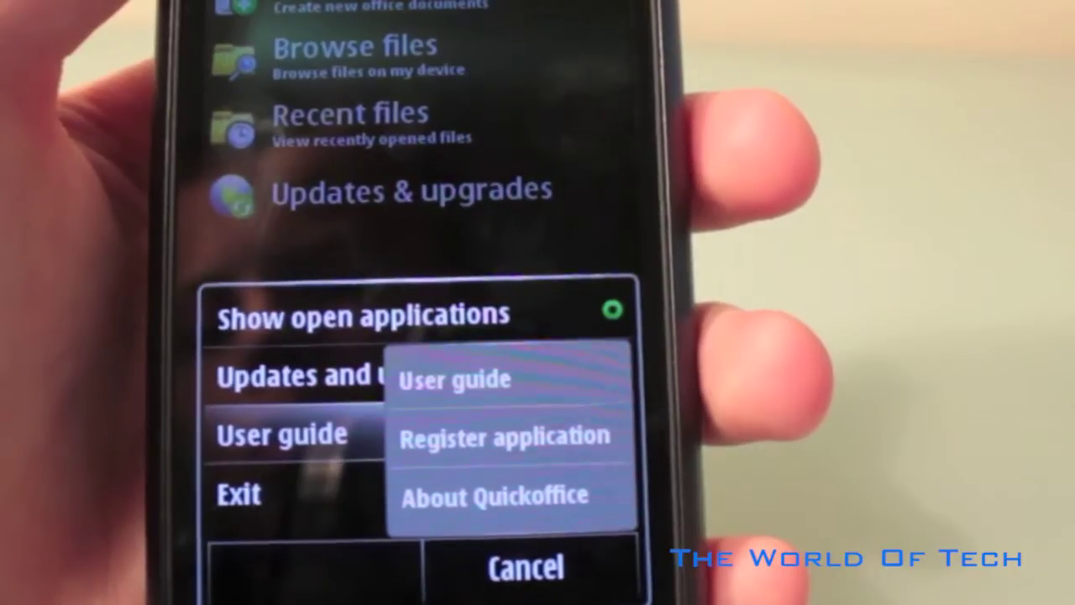
Show Quickoffice's help submenu with User guide, Register application and About Quickoffice
click(492, 495)
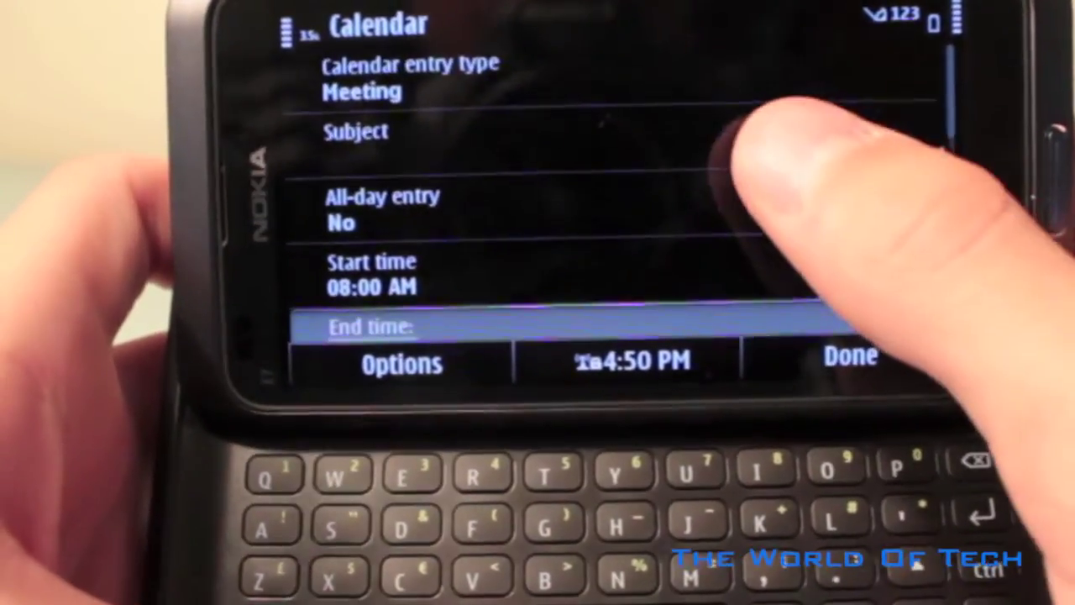
Title the new meeting 'Judgement day', keeping All-day No and 08:00 AM start
click(400, 81)
text(Judgement day)
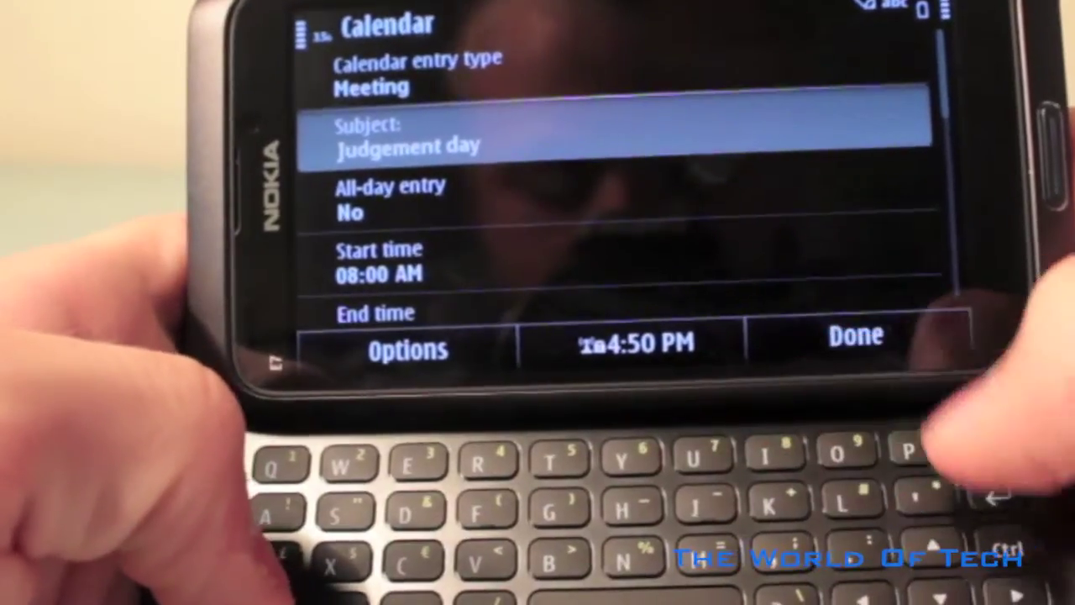
click(860, 332)
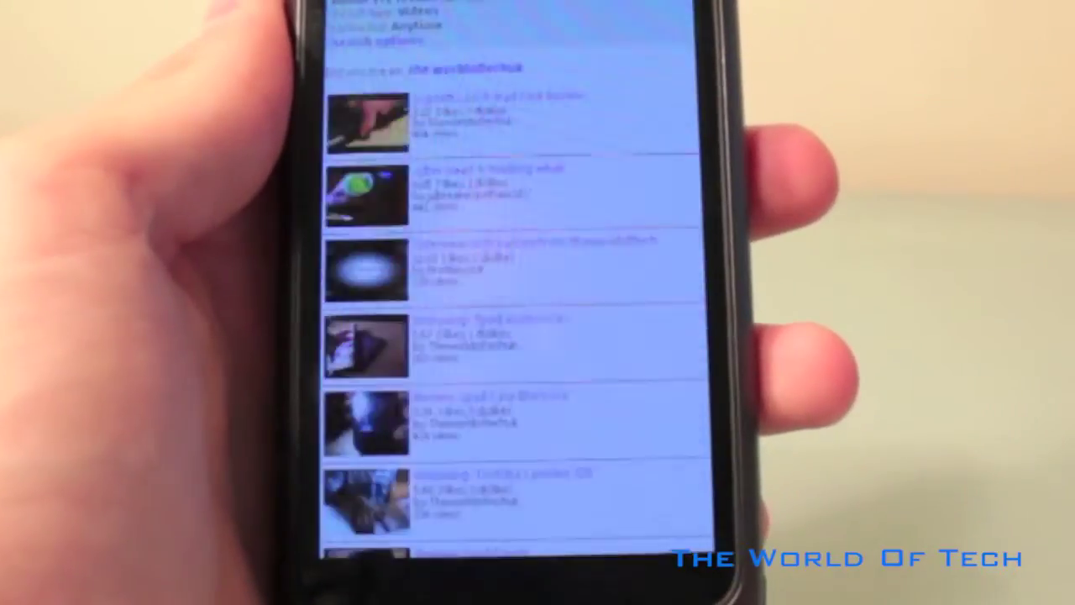
Scroll down the YouTube mobile channel's list of uploaded videos
scroll(down, 3)
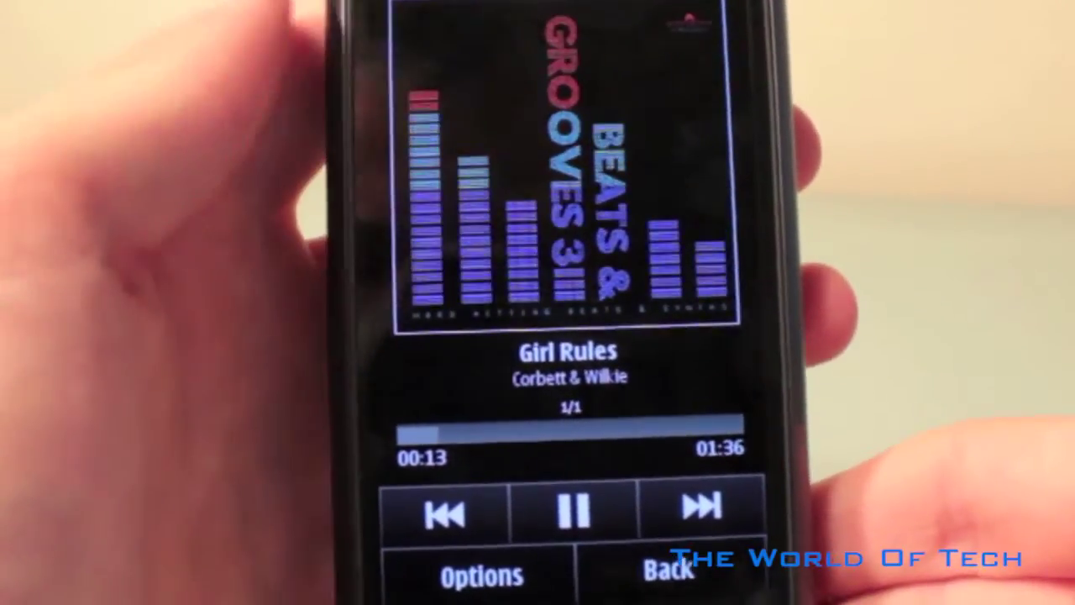
Pause Girl Rules by Corbett & Wilkie at 00:15
click(573, 511)
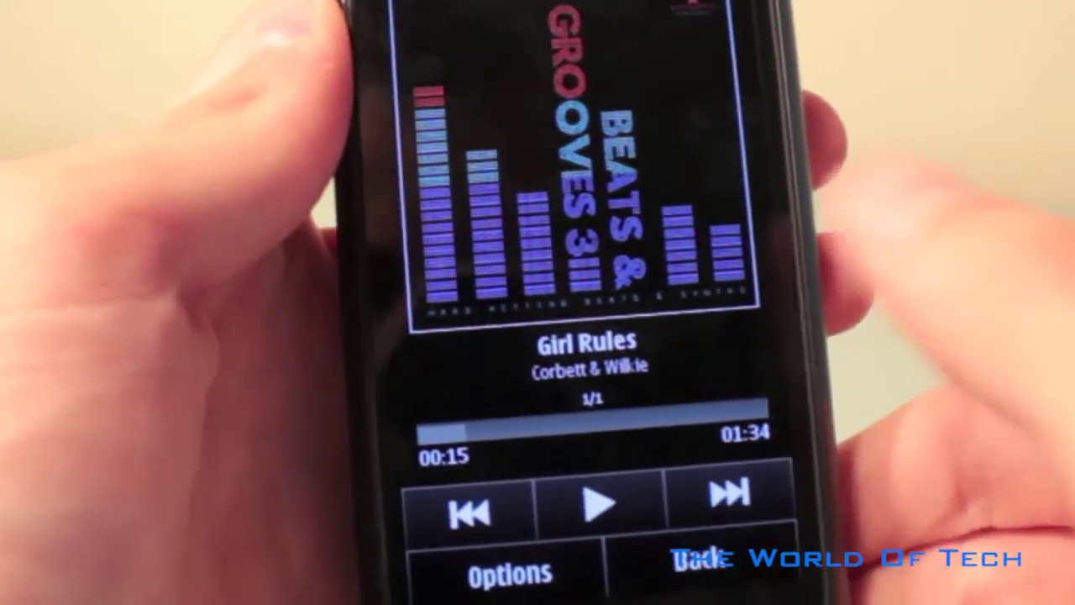